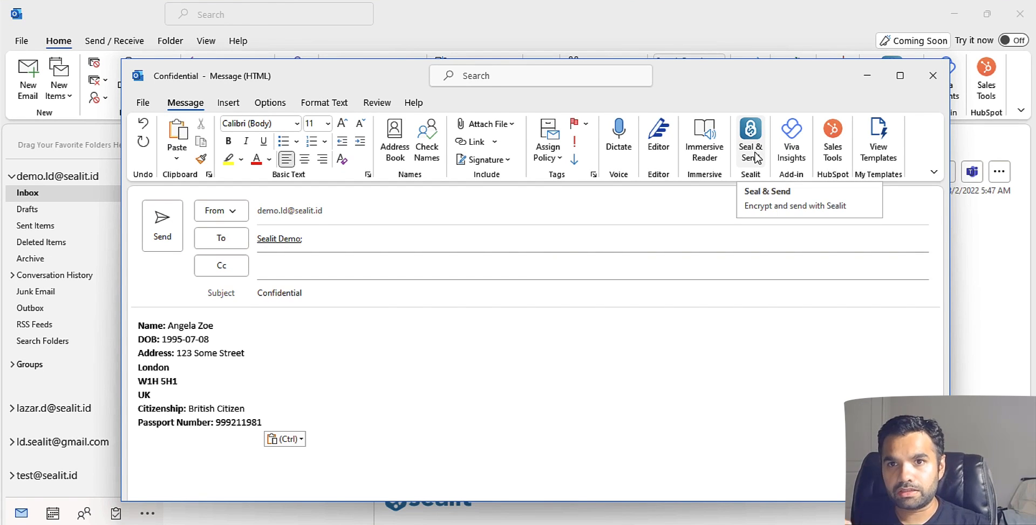
Seal and send the confidential message, then decrypt the received Sealit secure message in the inbox.
click(751, 131)
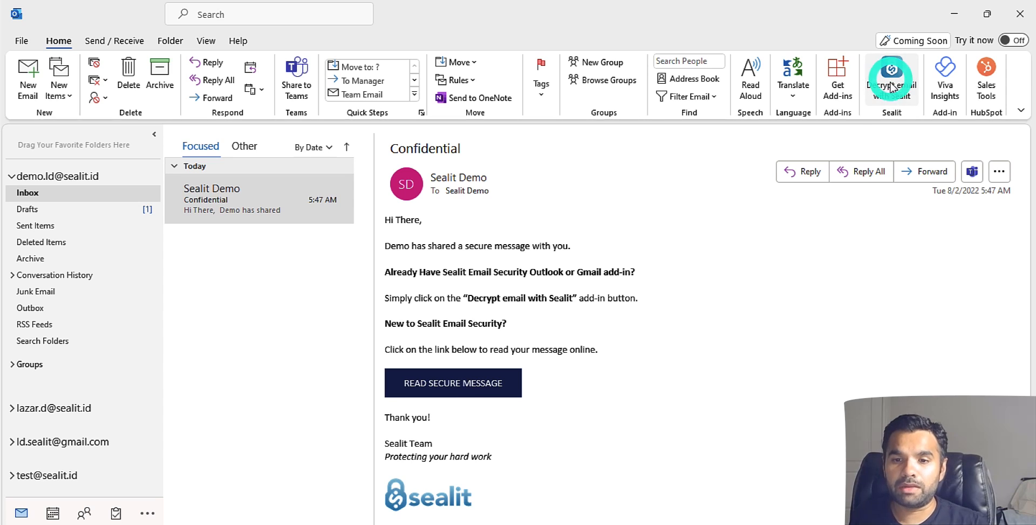
click(891, 71)
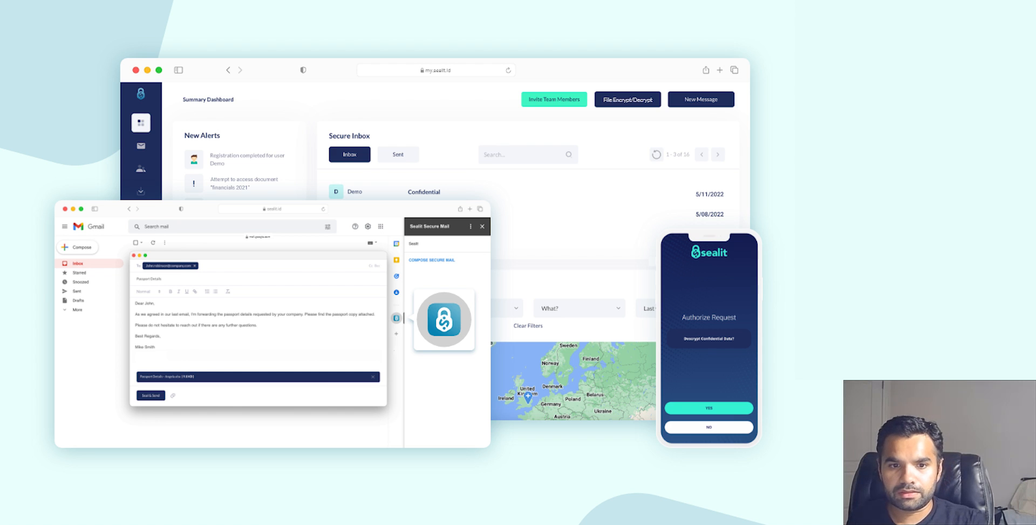
click(627, 98)
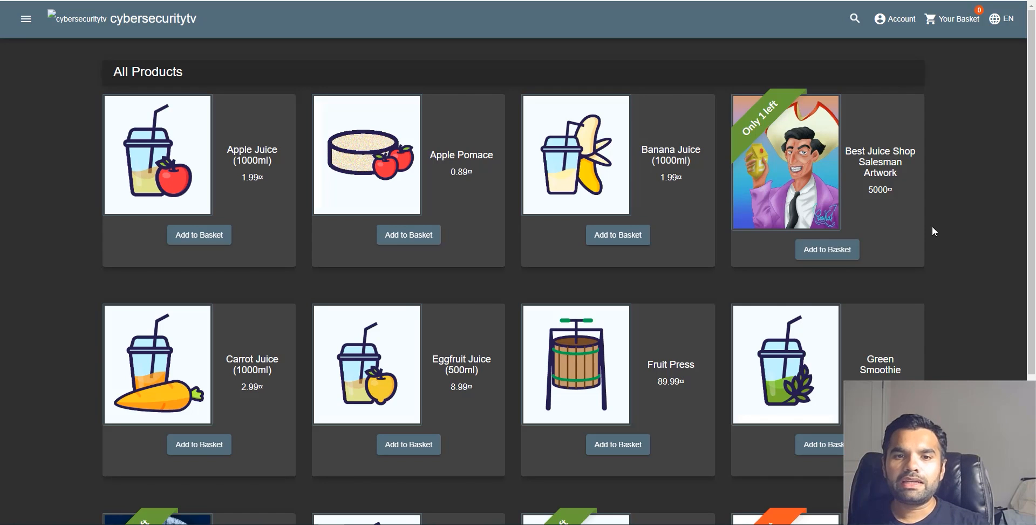
mouse_move(939, 176)
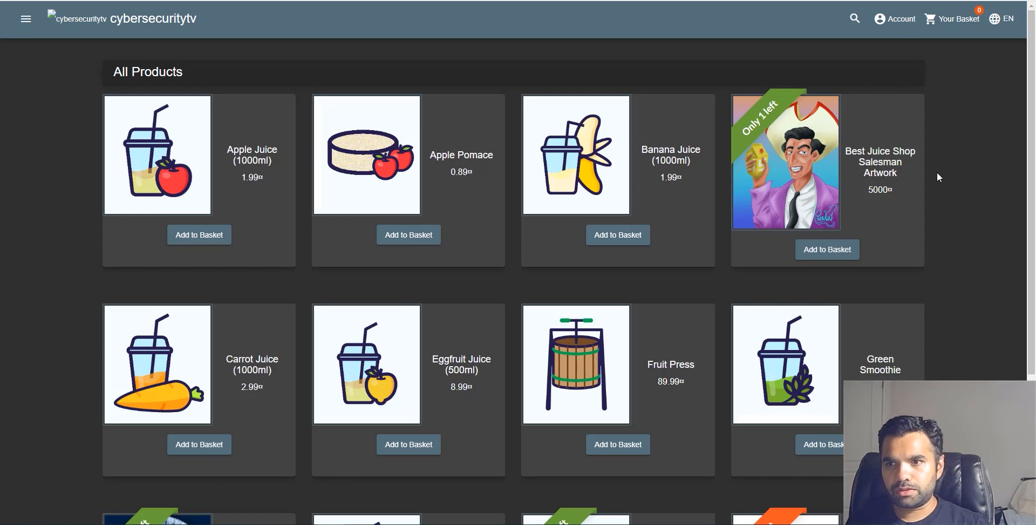
click(853, 18)
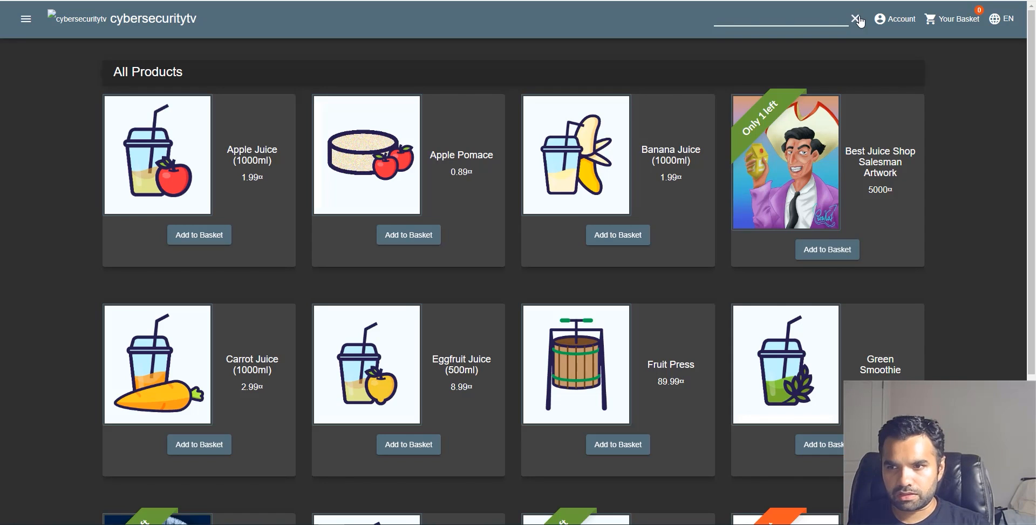
mouse_move(408, 195)
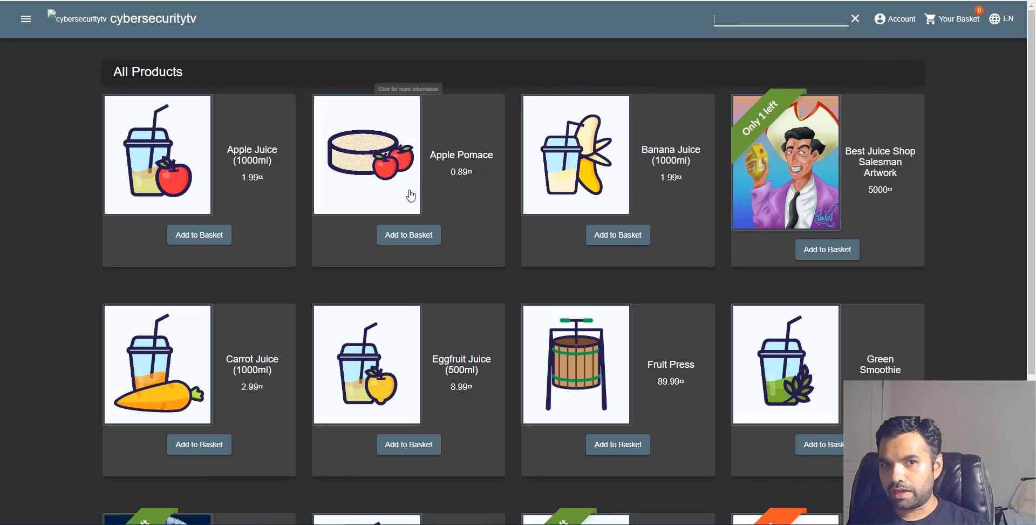
mouse_move(783, 72)
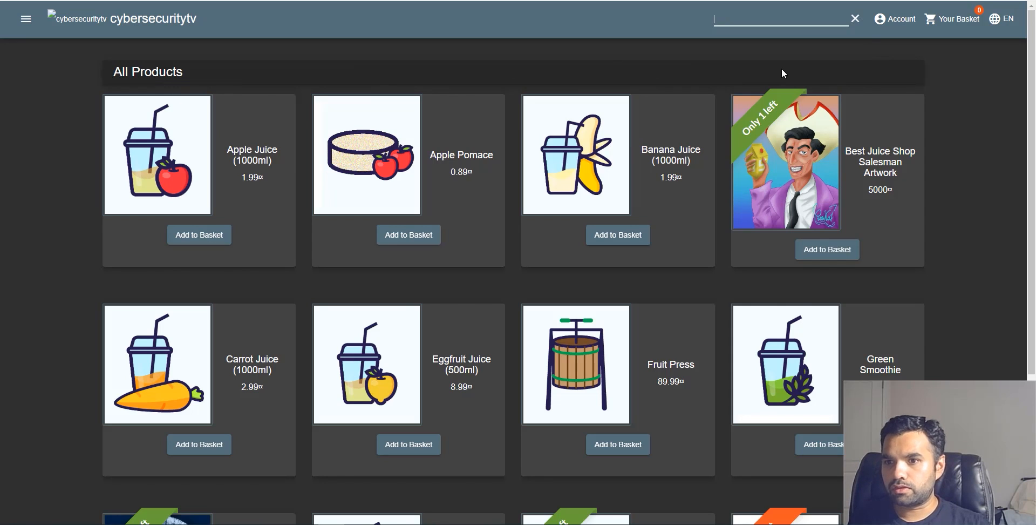
mouse_move(832, 258)
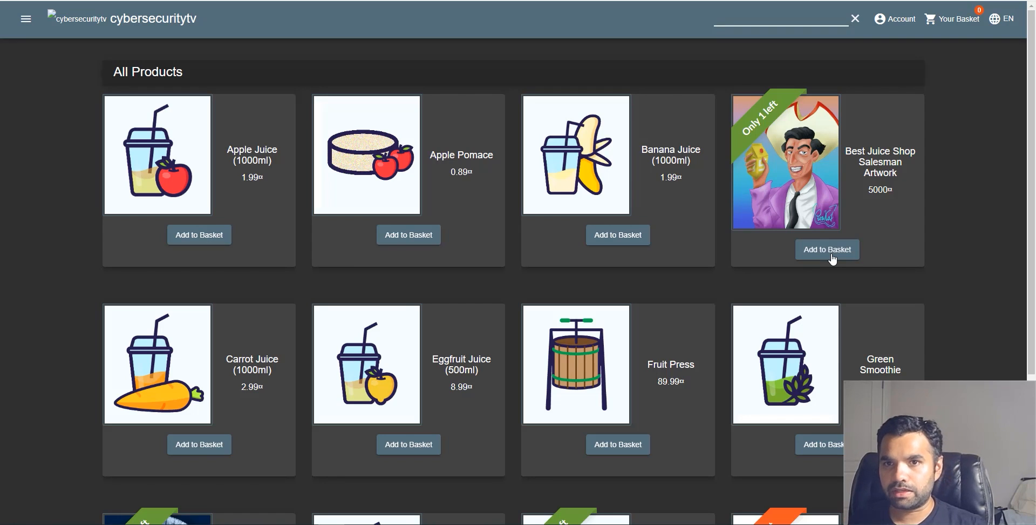
mouse_move(951, 150)
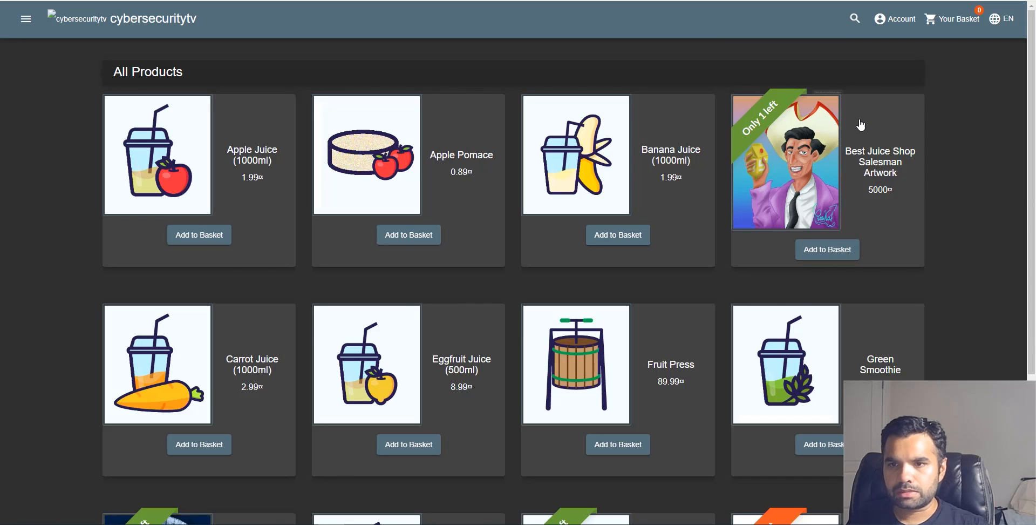
key(F12)
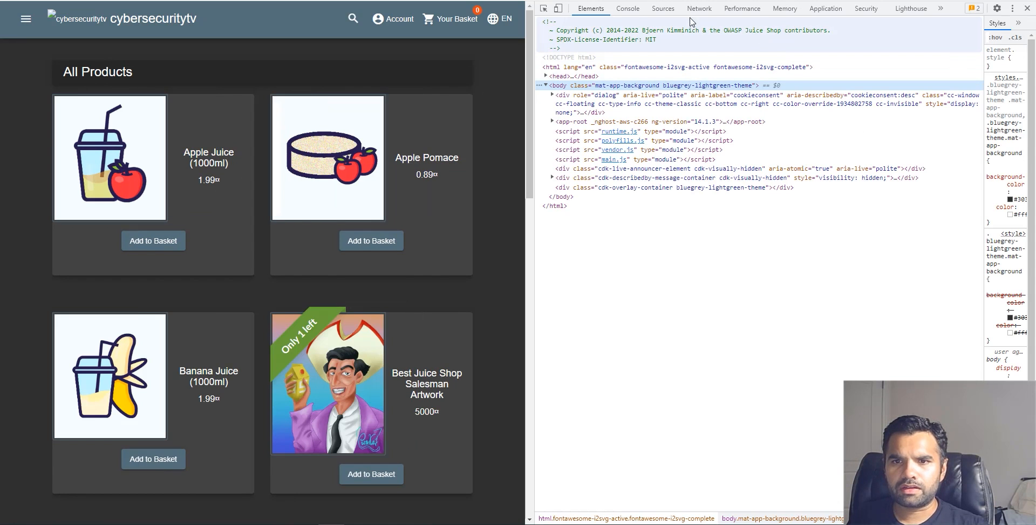
click(700, 8)
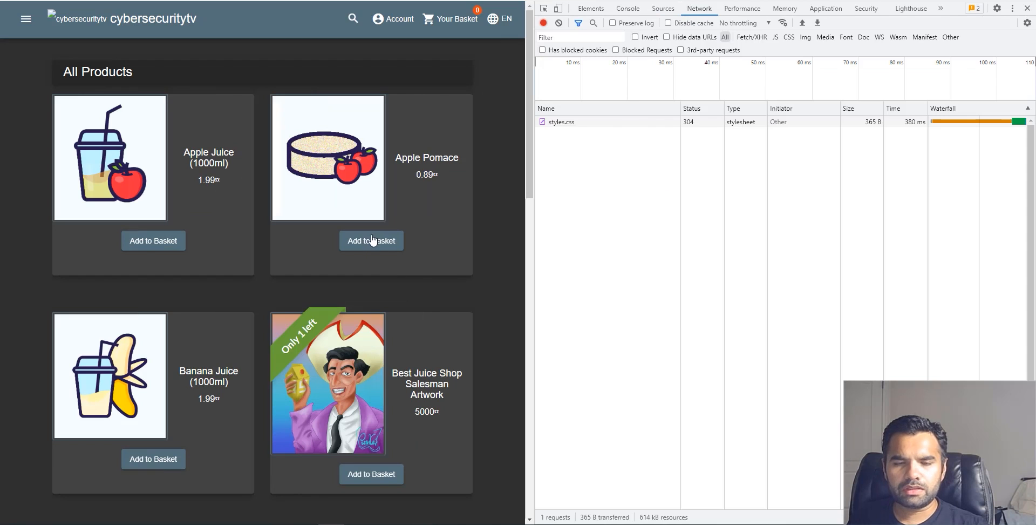
mouse_move(446, 395)
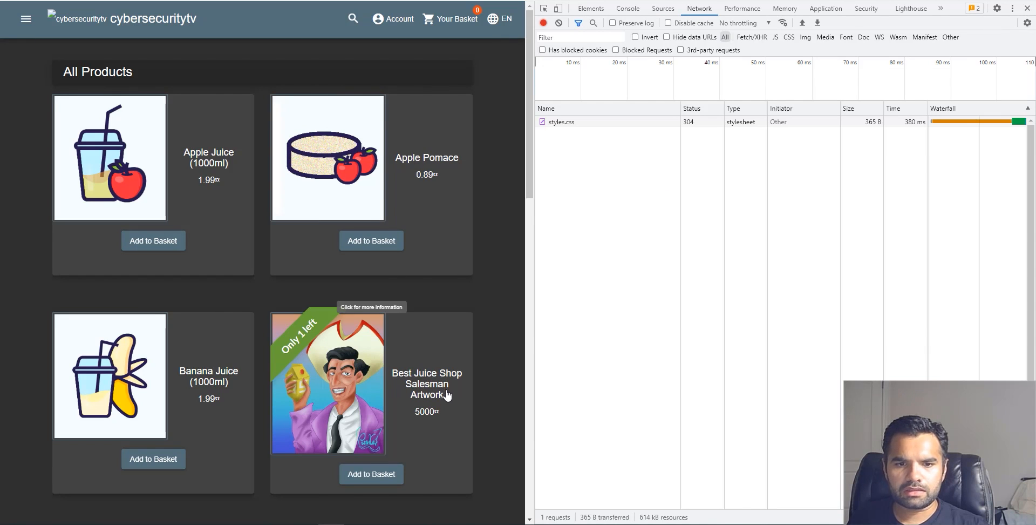
scroll(down, 3)
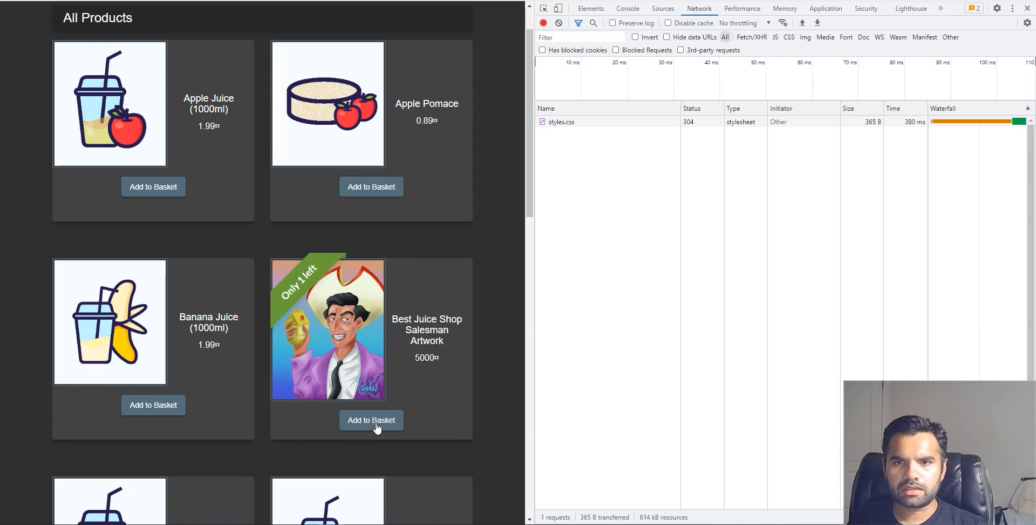
click(371, 420)
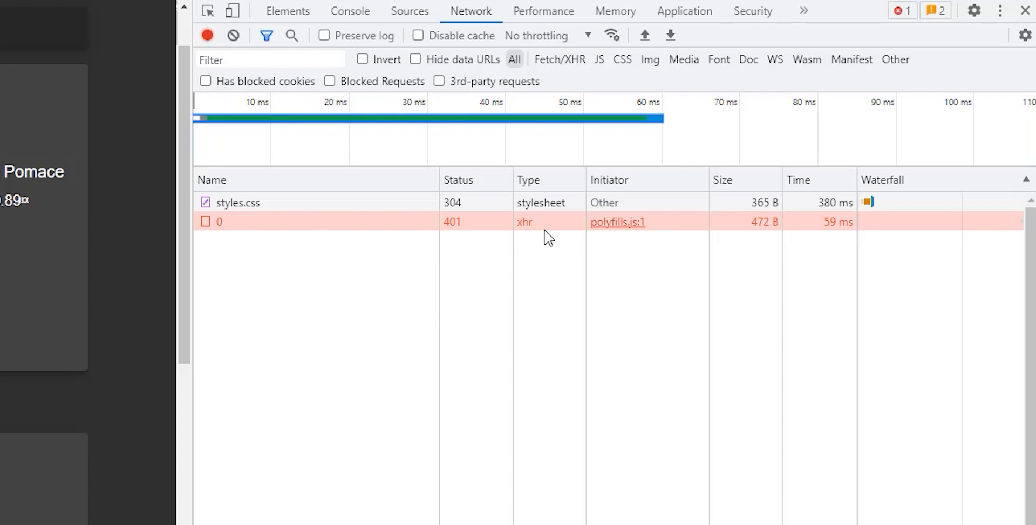
mouse_move(519, 230)
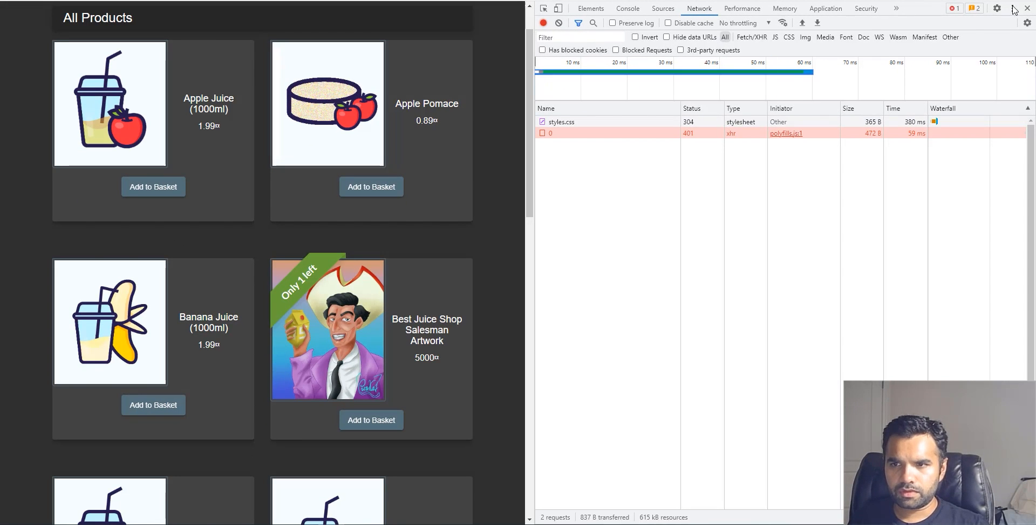
click(1026, 8)
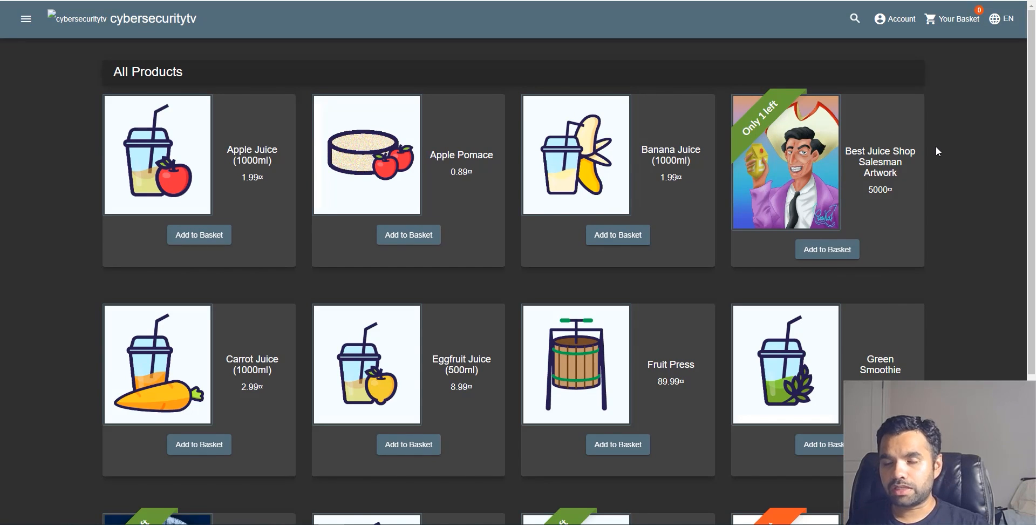
With the search field open, expand the cookieconsent div and app-root node in the DevTools Elements panel.
click(855, 18)
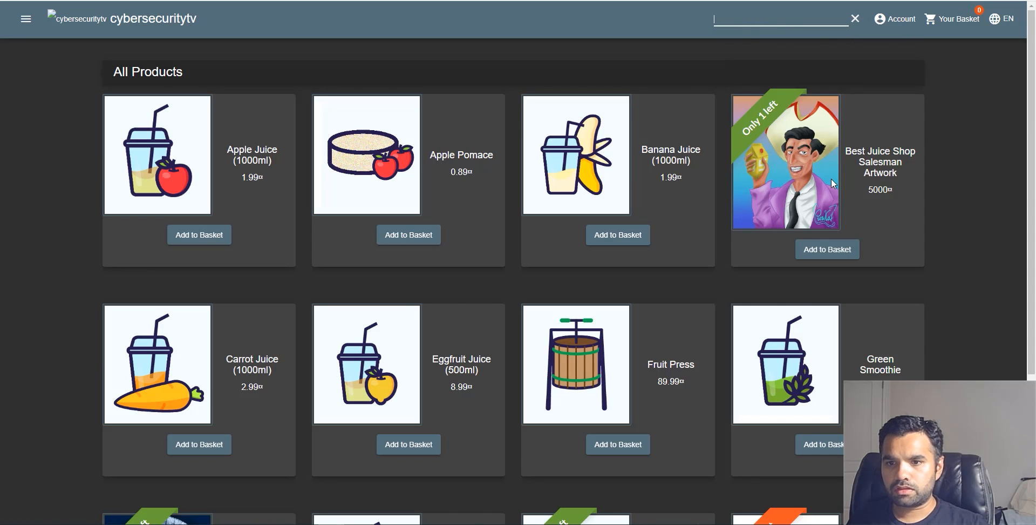
key(F12)
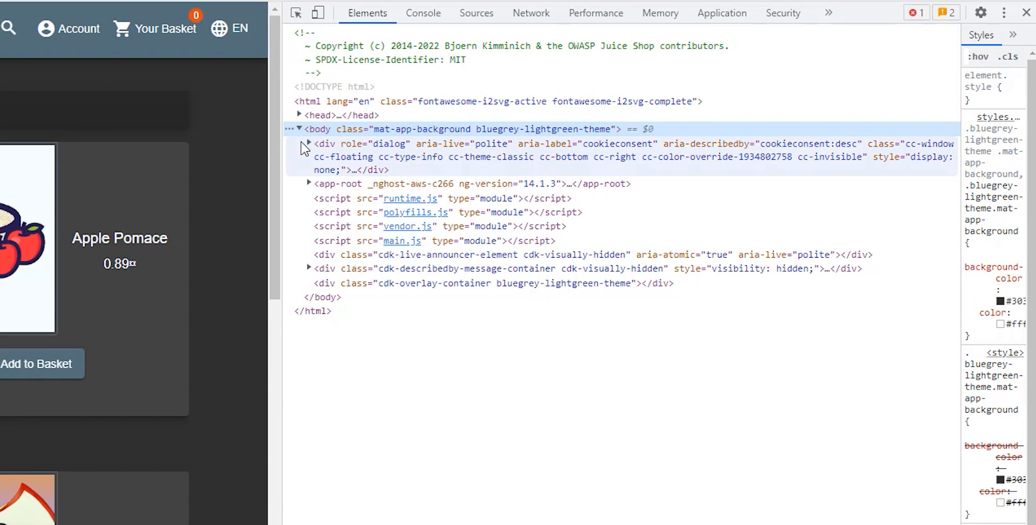
click(308, 143)
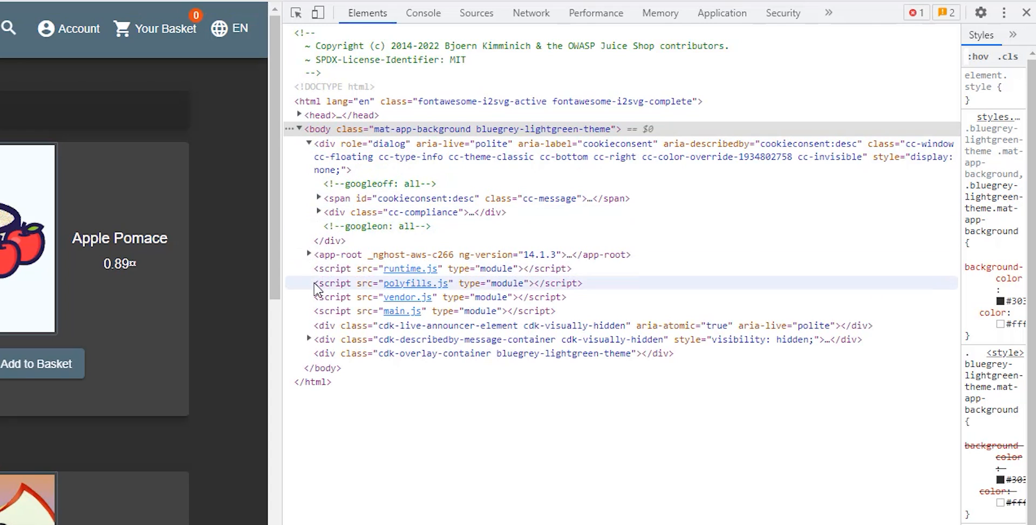
mouse_move(351, 330)
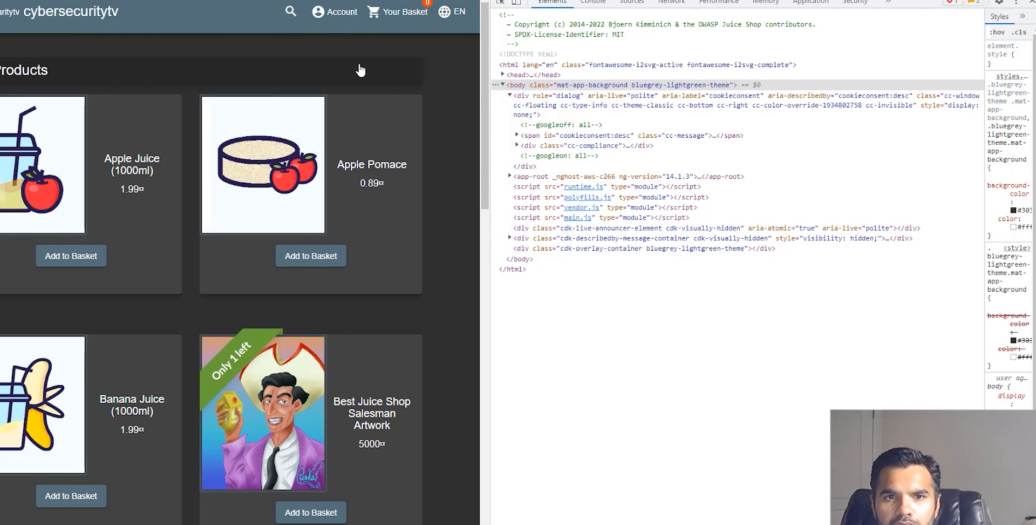
click(291, 12)
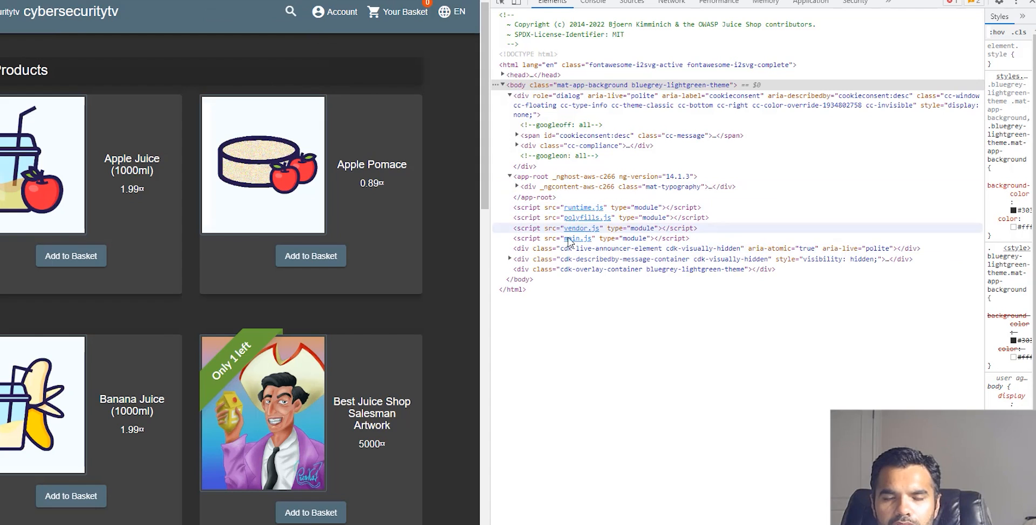
Inspect the search input so its element is highlighted within the toolbar's mat-form-field markup.
right_click(246, 9)
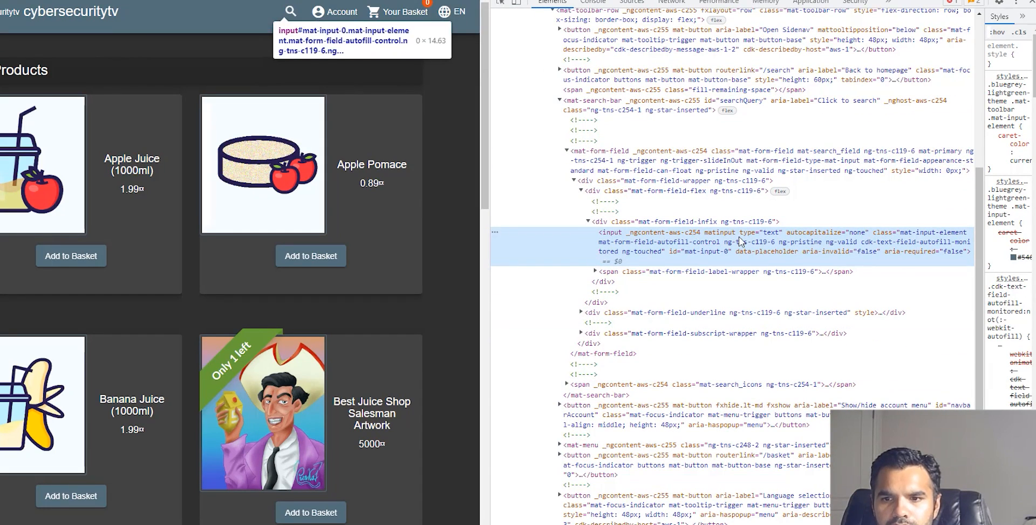
scroll(down, 3)
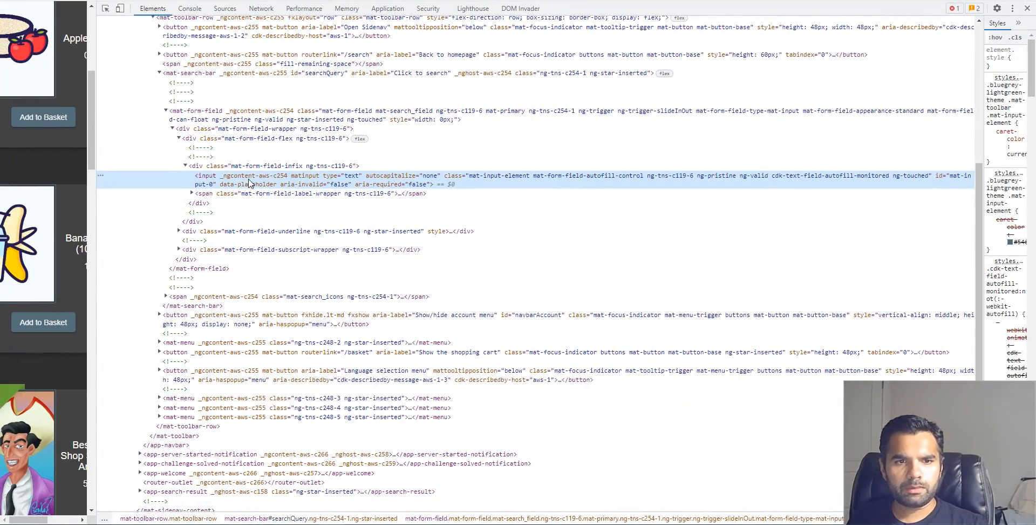
mouse_move(359, 184)
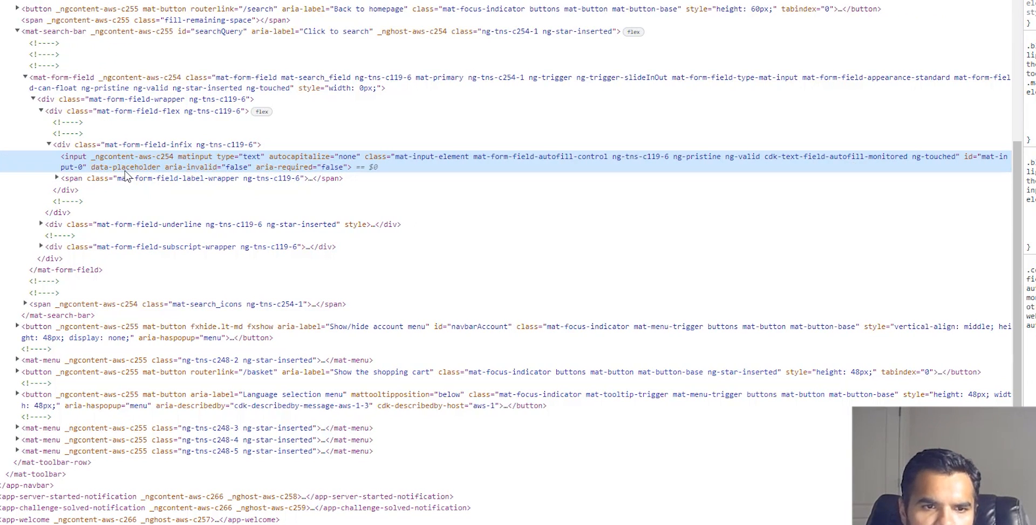
mouse_move(203, 177)
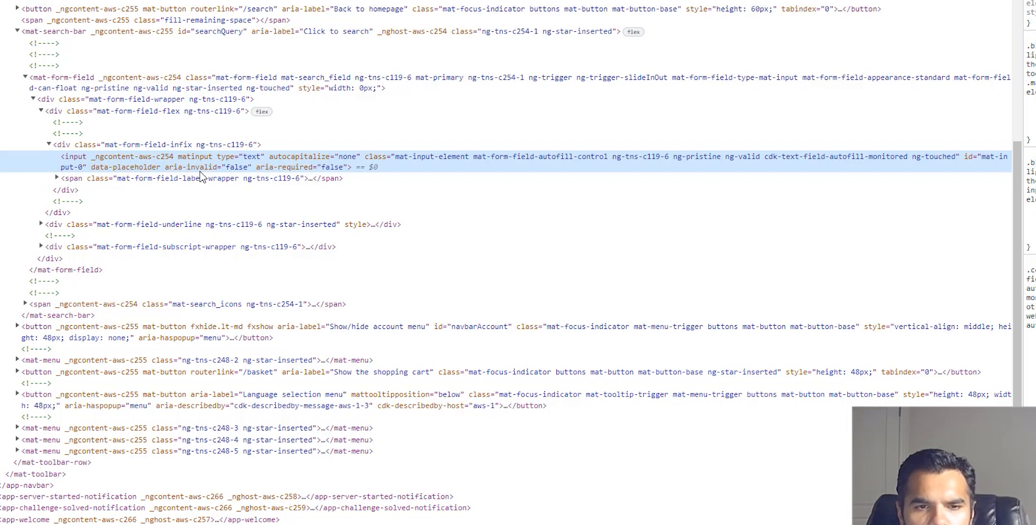
mouse_move(329, 176)
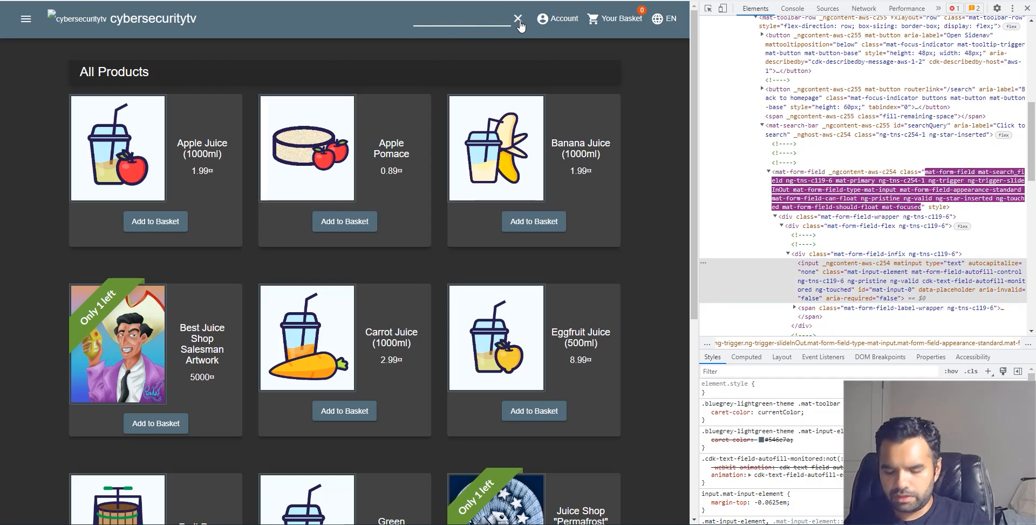
Search for <iframe src="javascript:alert(`xss`)"> so an 'xss' alert fires, then dismiss it.
text(<iframe)
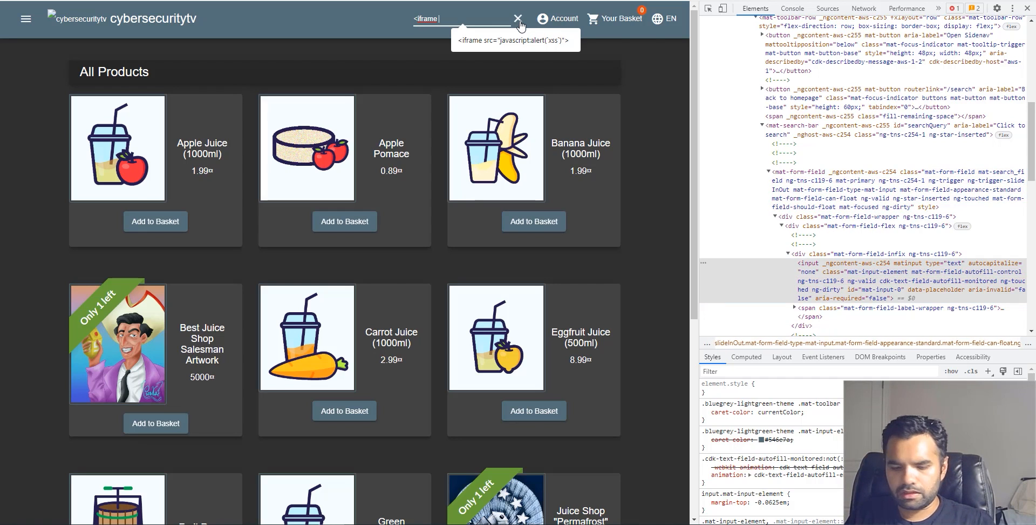
text(src)
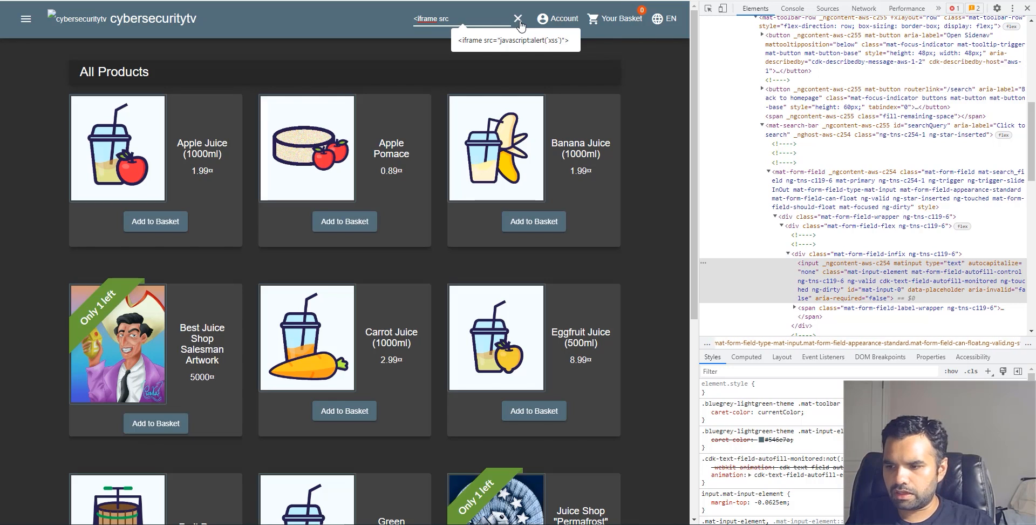
text(javascript('XSS')">)
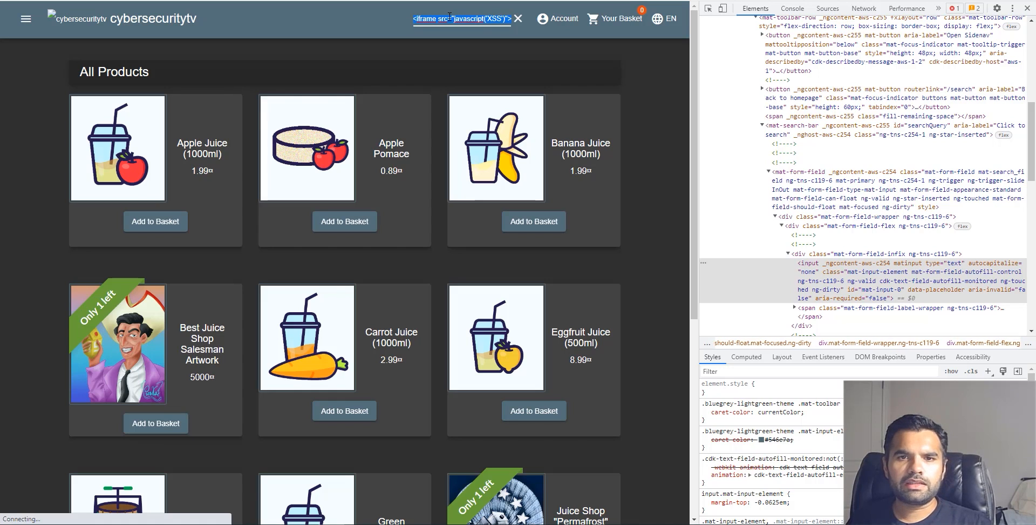
key(Enter)
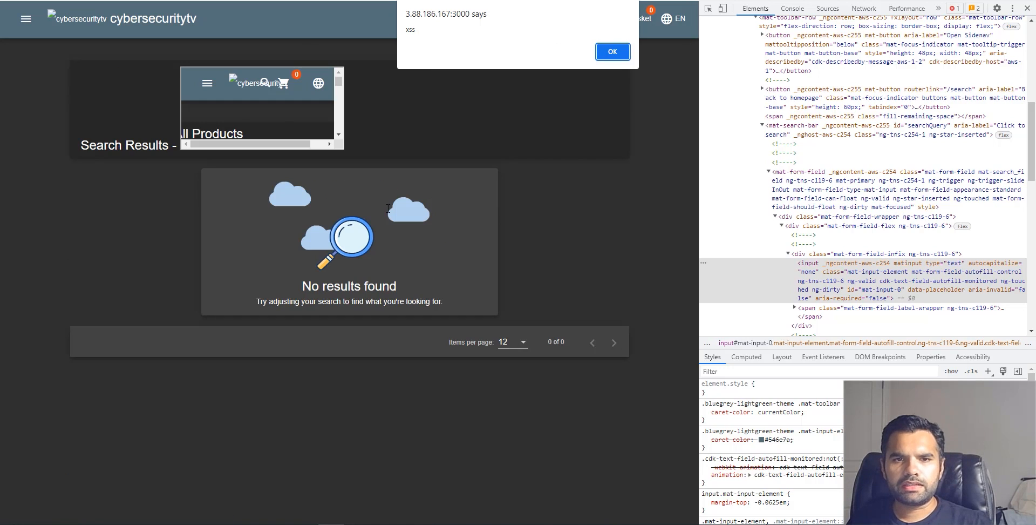
mouse_move(531, 145)
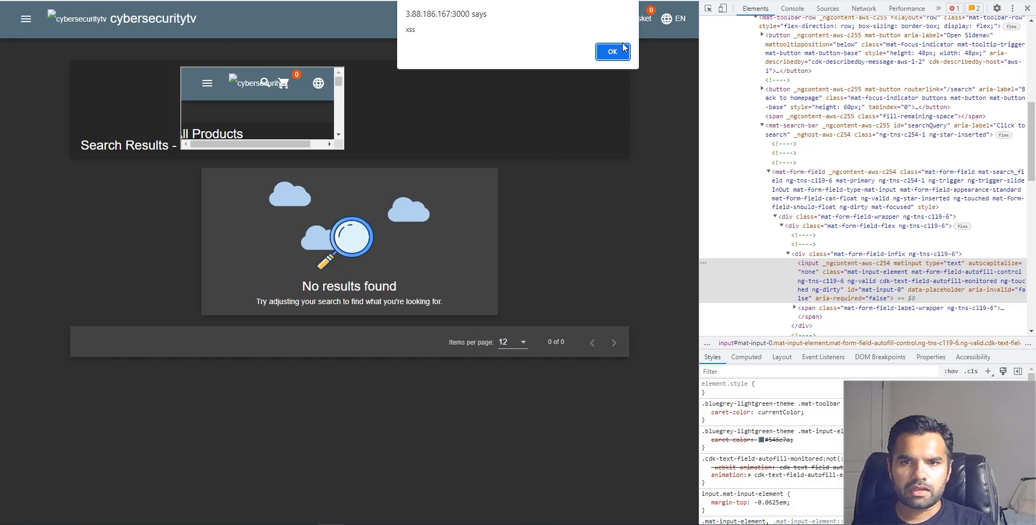
click(612, 52)
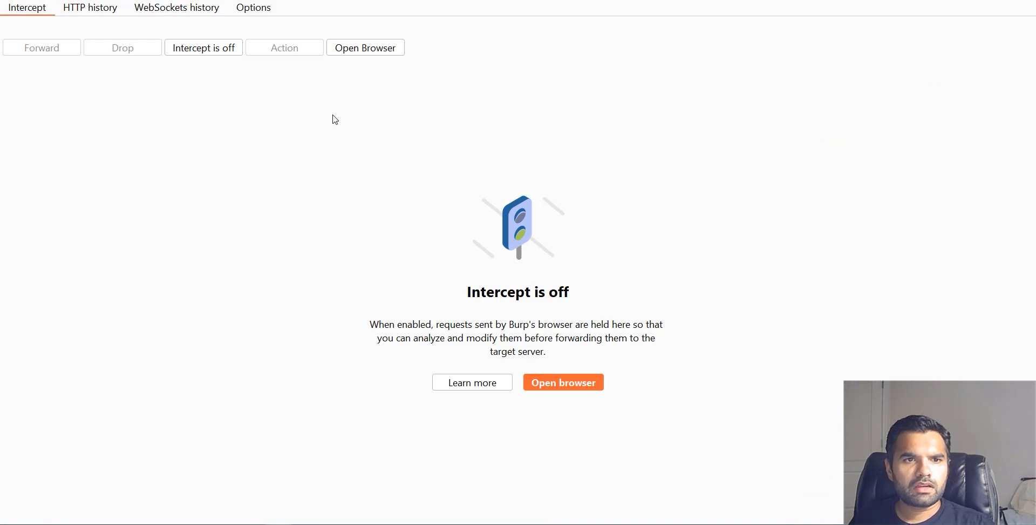
Enable Burp interception, search 'apple', and forward the intercepted verifyLocalXssChallenge WebSocket message.
click(203, 48)
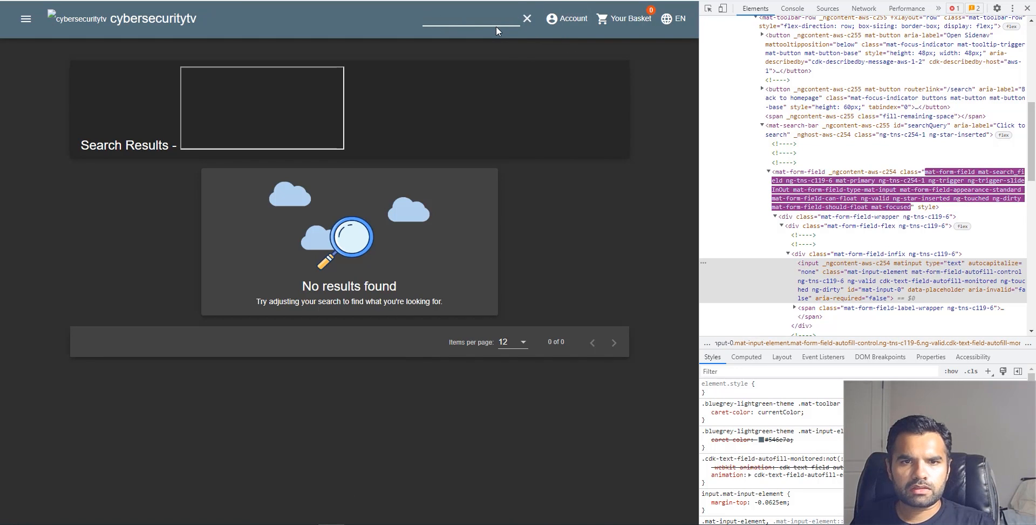
text(ap)
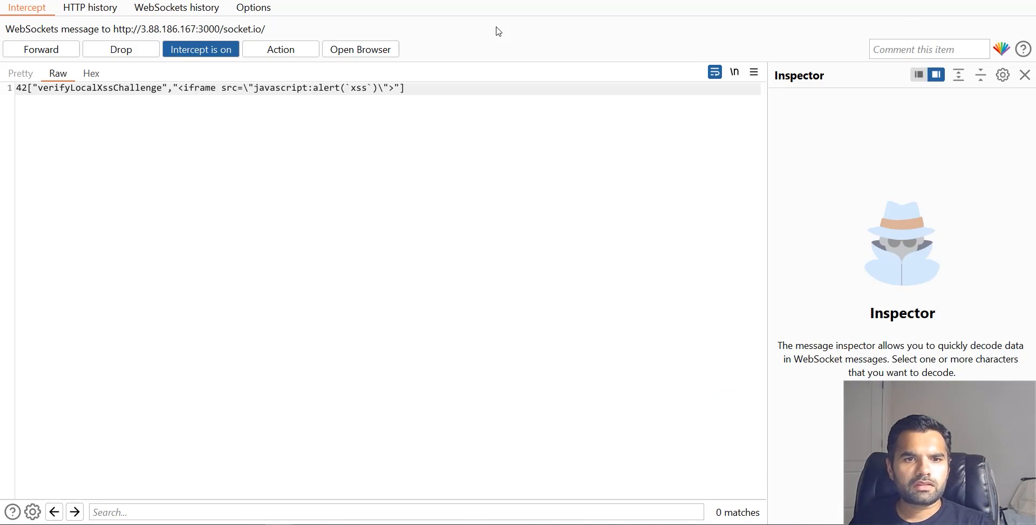
mouse_move(142, 43)
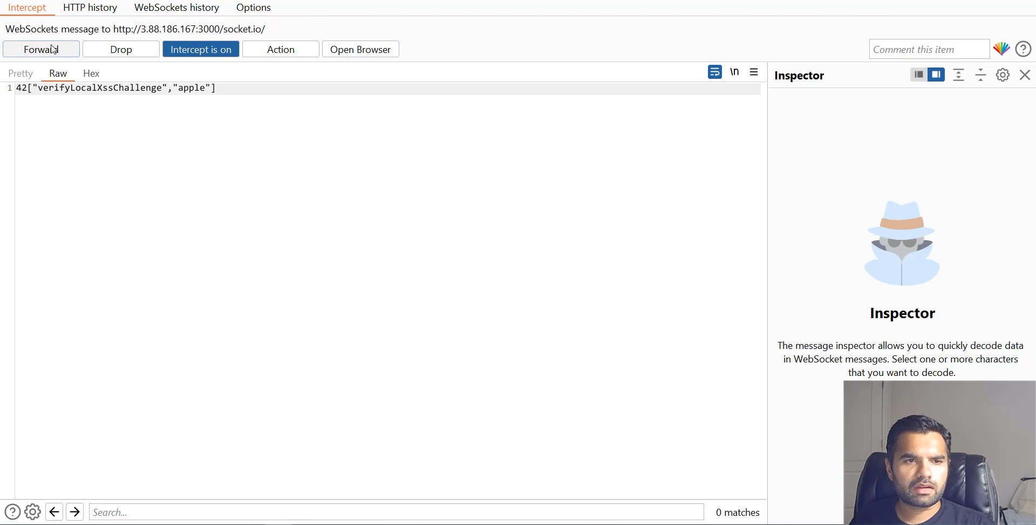
click(41, 49)
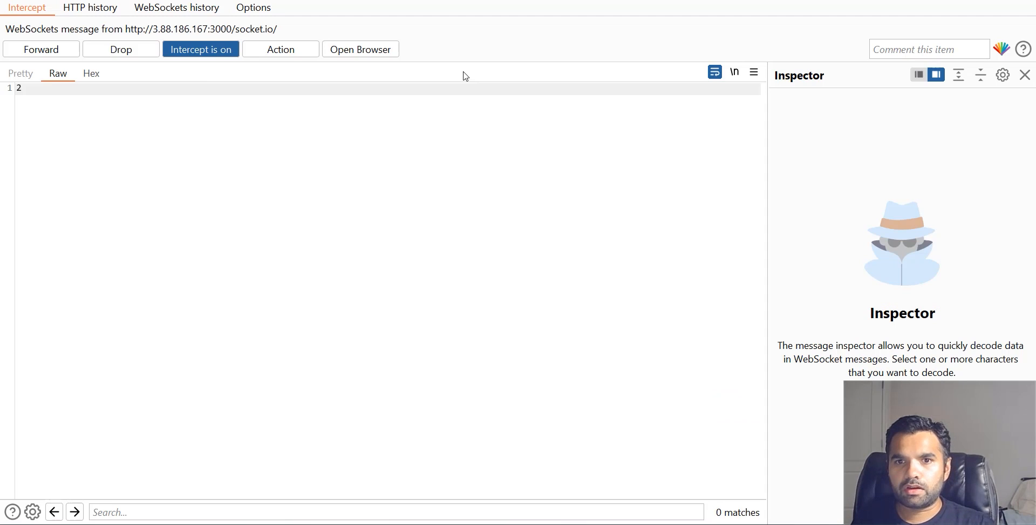
mouse_move(509, 266)
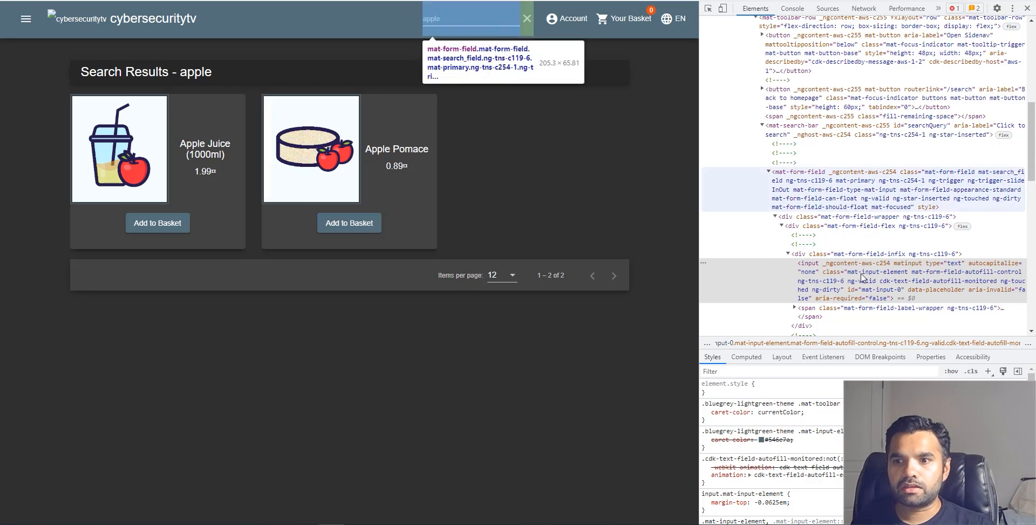
mouse_move(576, 284)
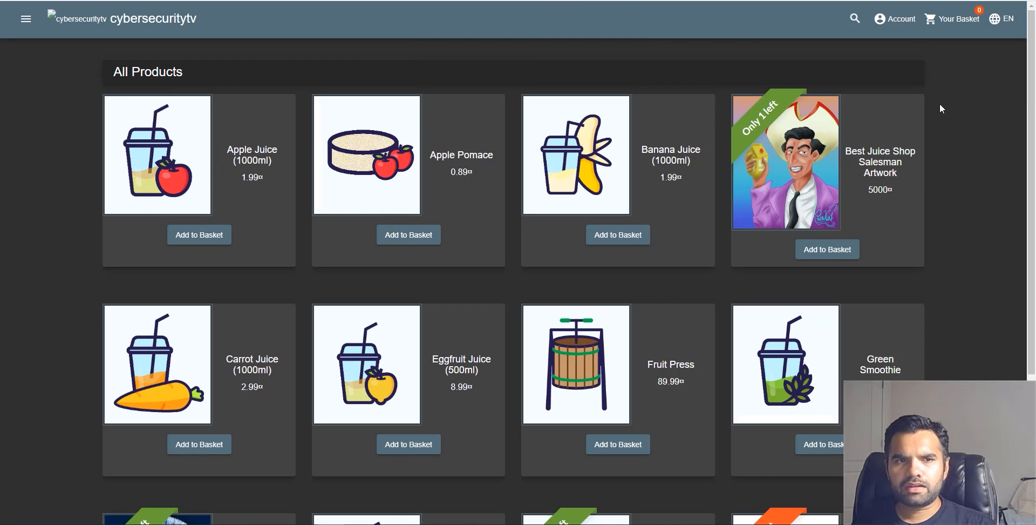
From the Account menu go to Order History showing the in-transit Apple Pomace order at 0.89.
click(894, 19)
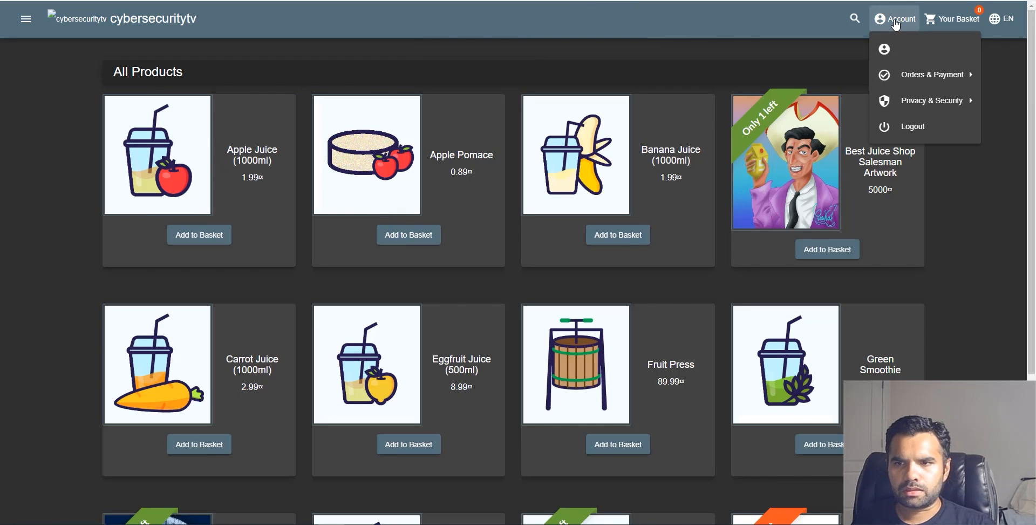
click(932, 74)
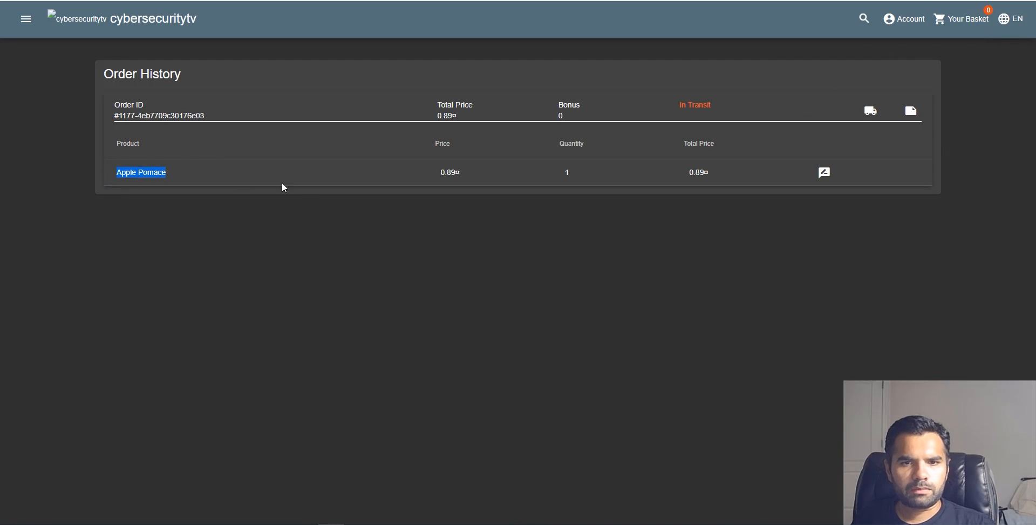
mouse_move(870, 111)
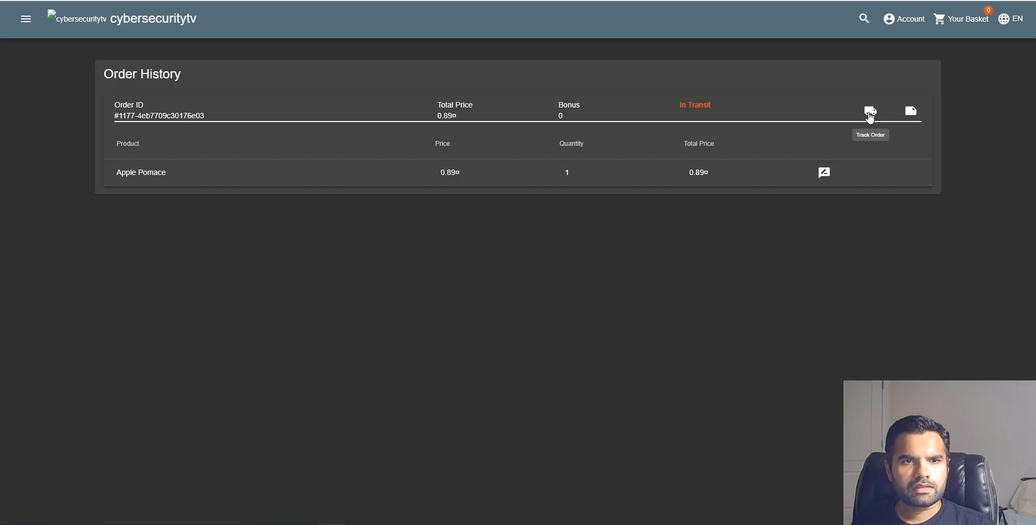
Track order 1177-4eb7709c30176e03 and show its results page markup in the DevTools element tree.
click(869, 111)
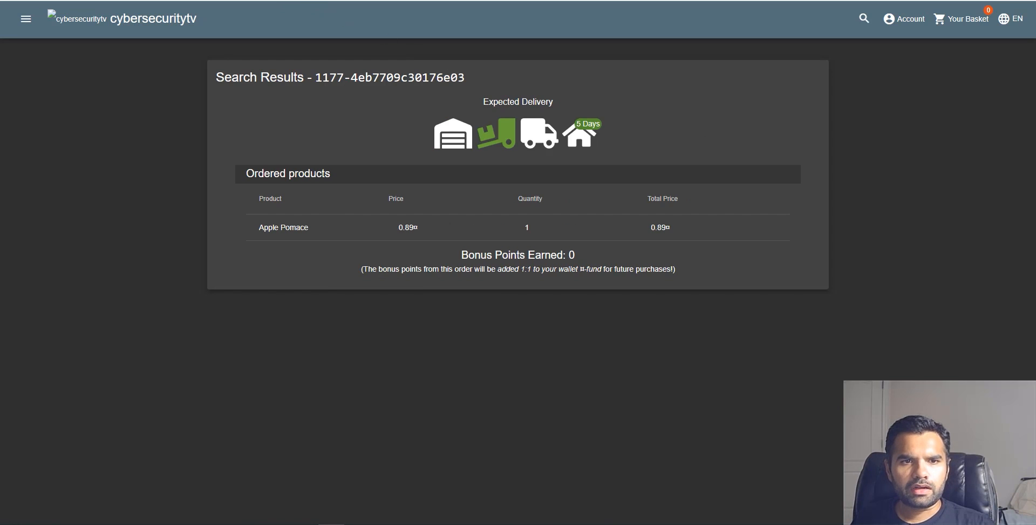
mouse_move(285, 56)
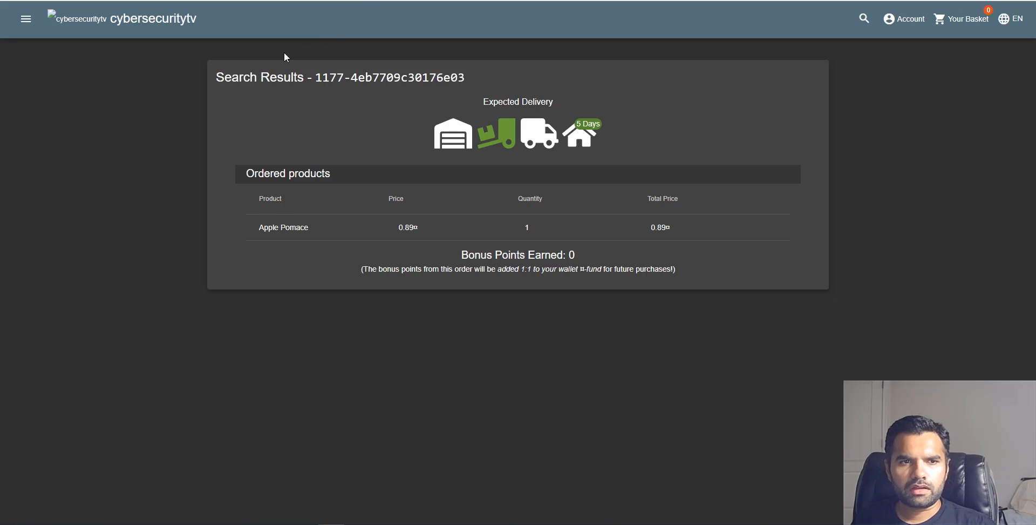
mouse_move(164, 136)
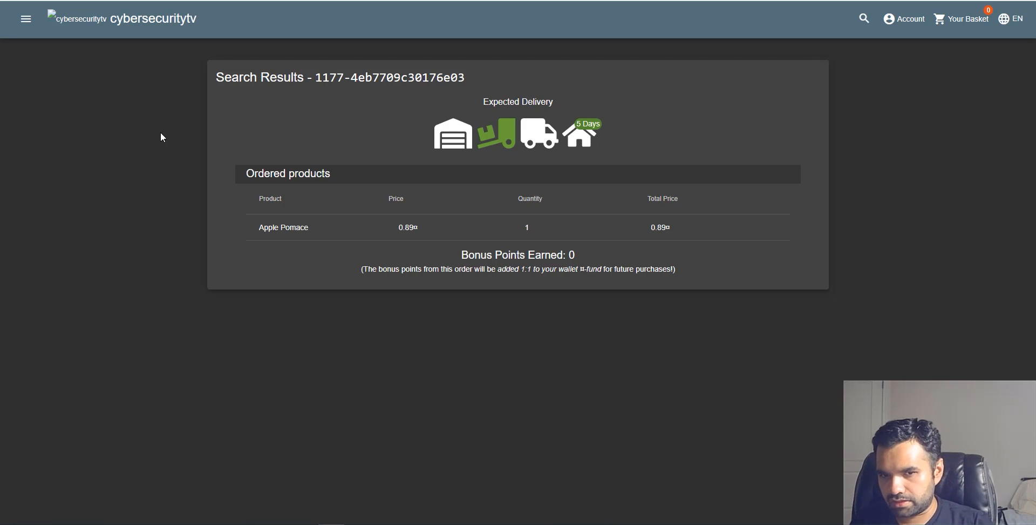
mouse_move(244, 6)
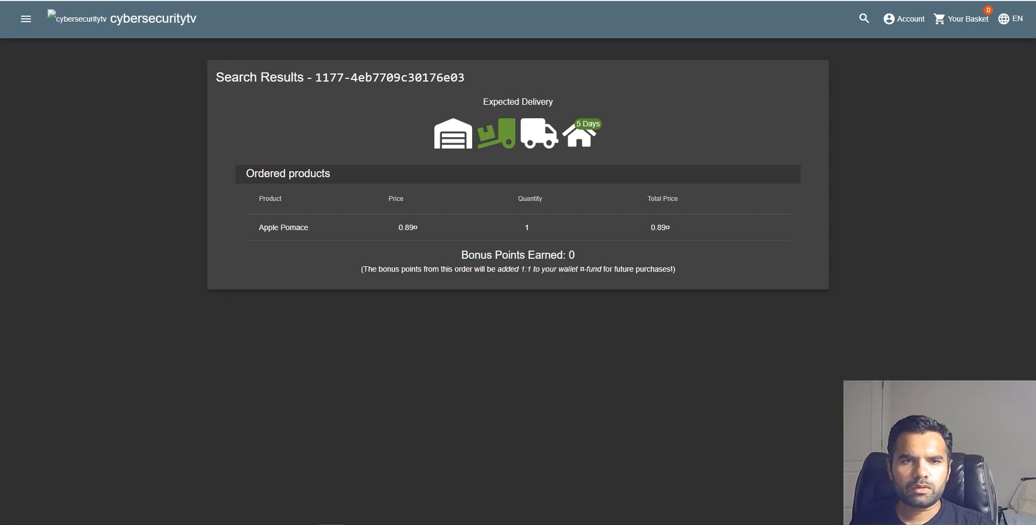
mouse_move(624, 320)
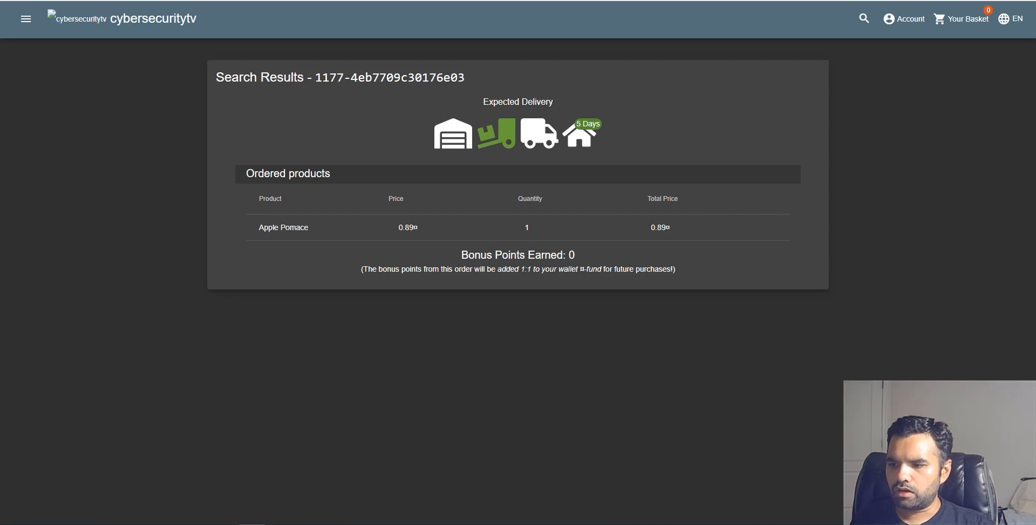
mouse_move(343, 105)
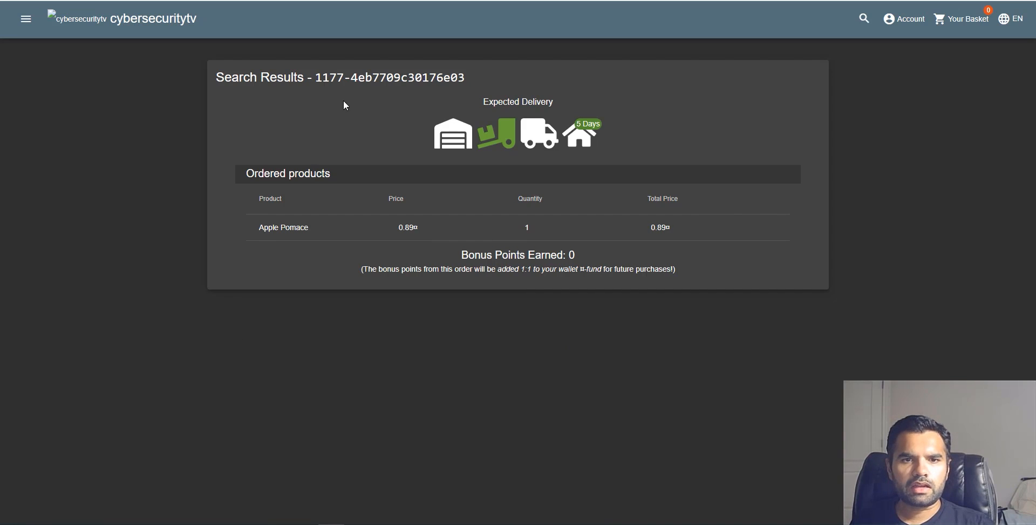
mouse_move(399, 210)
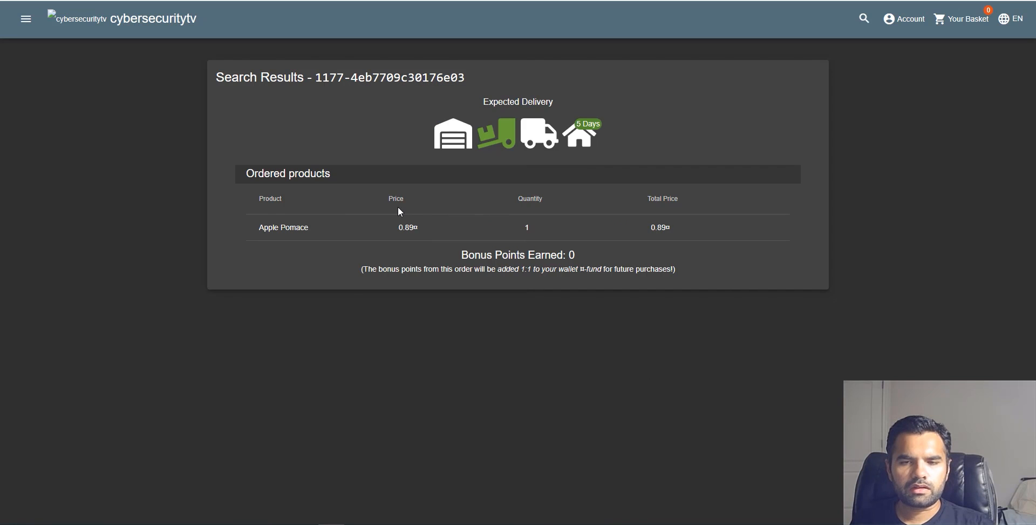
key(F12)
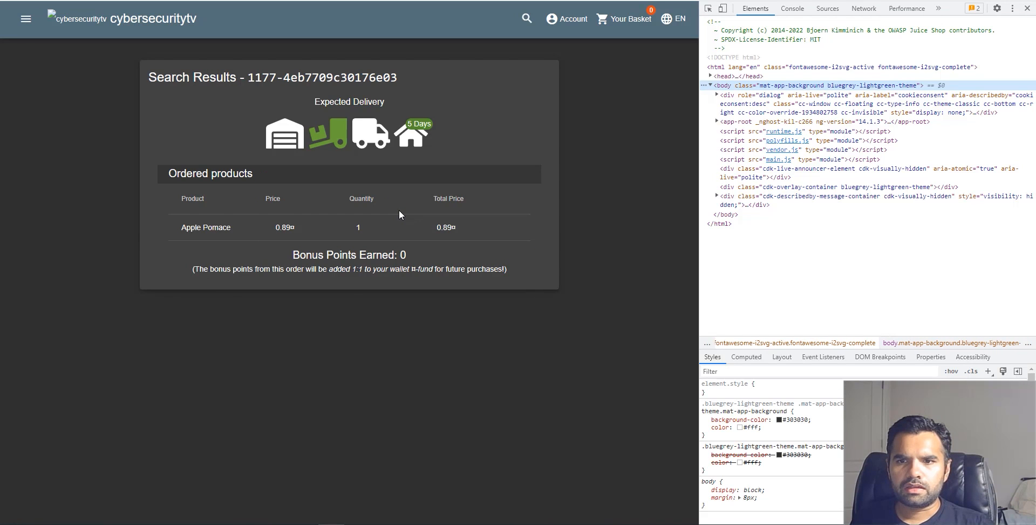